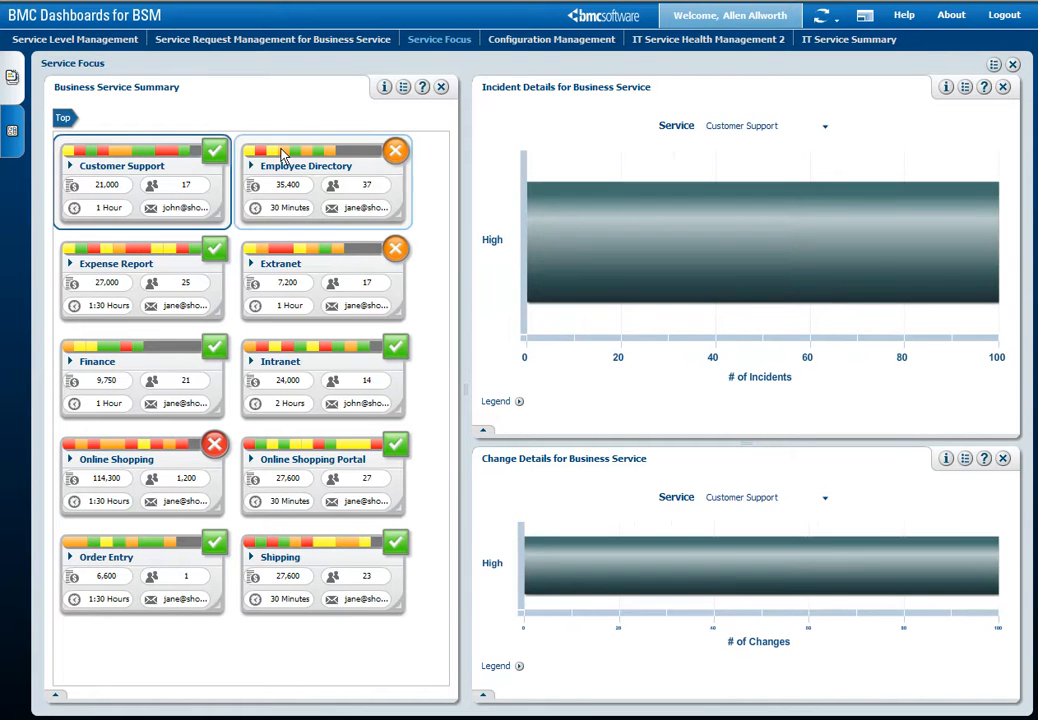
Step: Select the Employee Directory tile to load its incident and change priority charts
{"action": "left_click", "coordinate": [304, 164]}
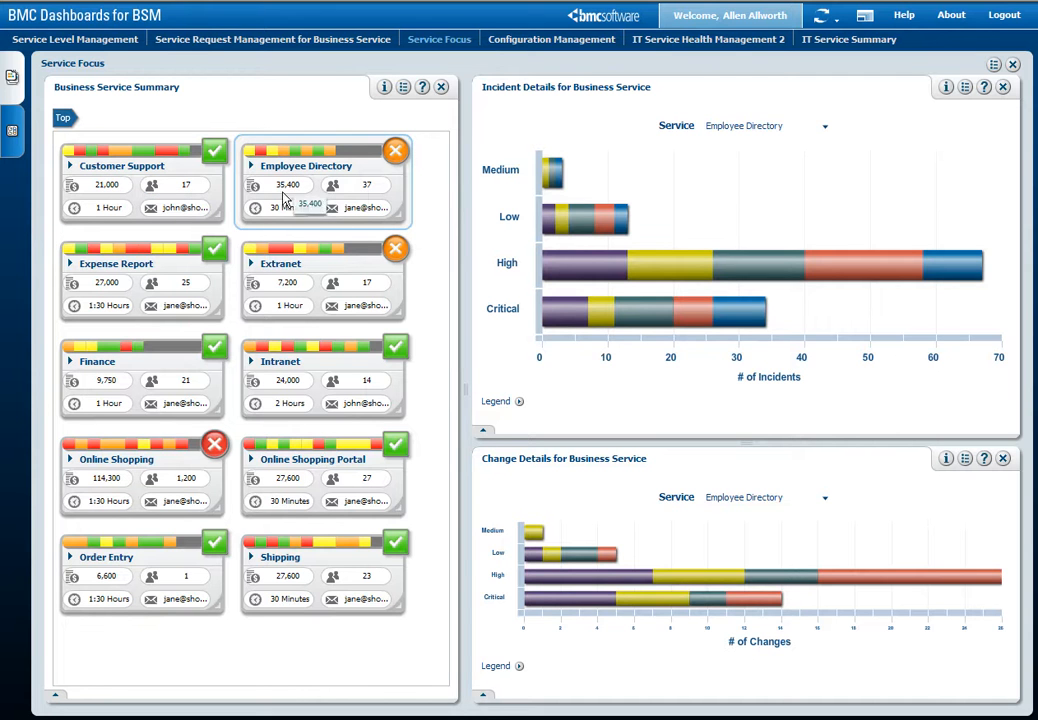
{"action": "mouse_move", "coordinate": [280, 372]}
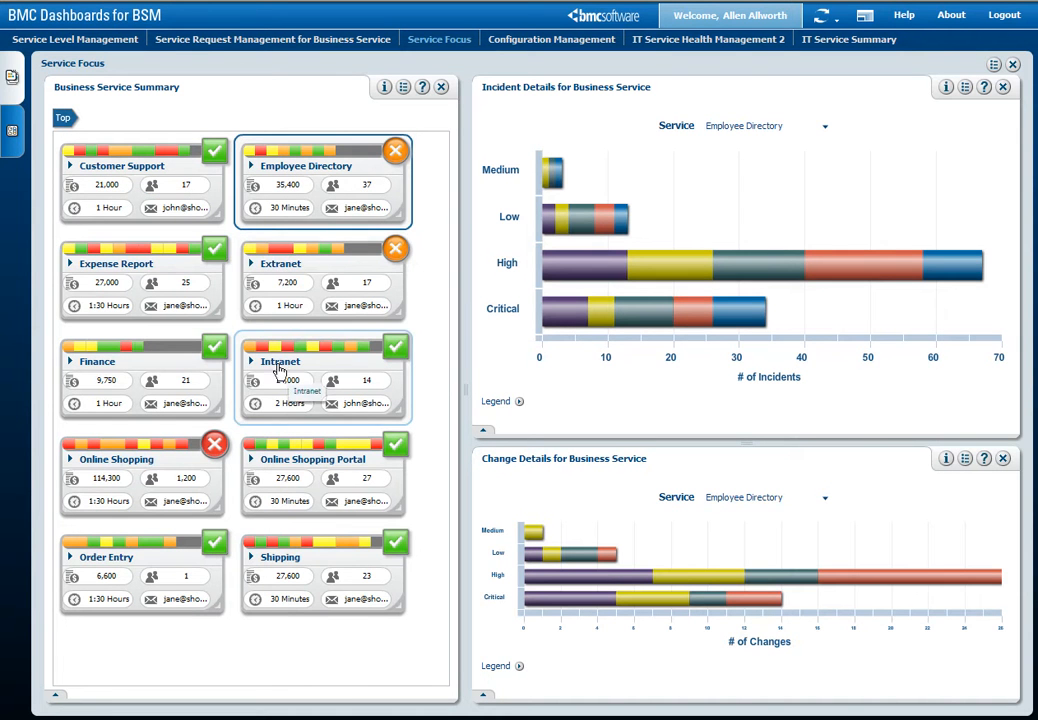
{"action": "mouse_move", "coordinate": [250, 358]}
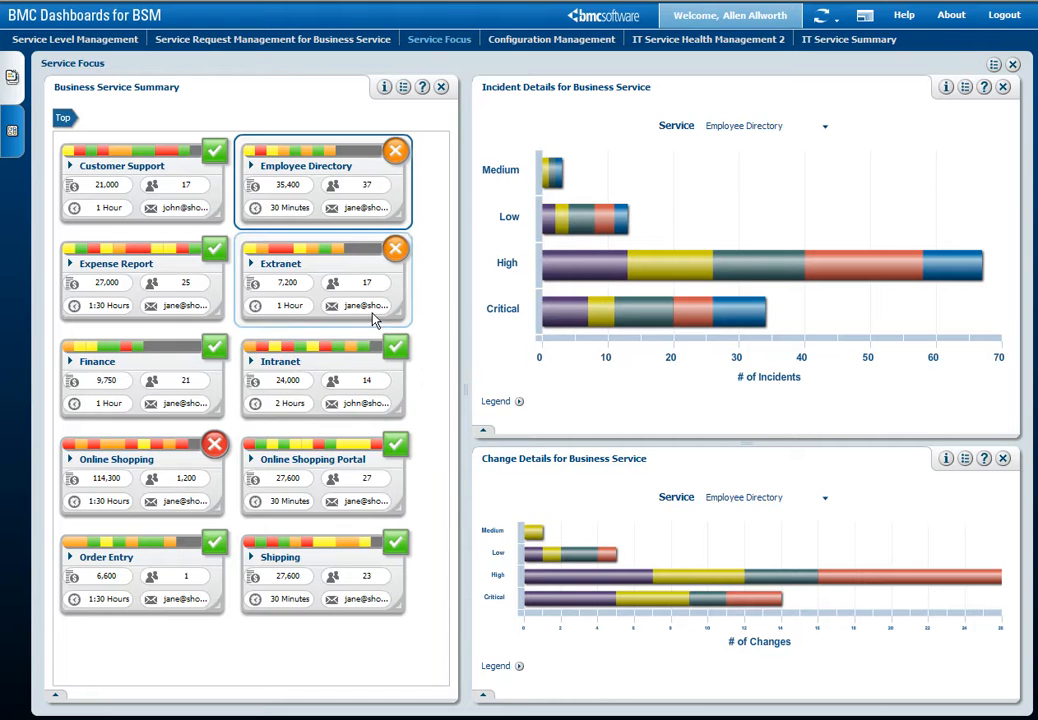
{"action": "mouse_move", "coordinate": [290, 264]}
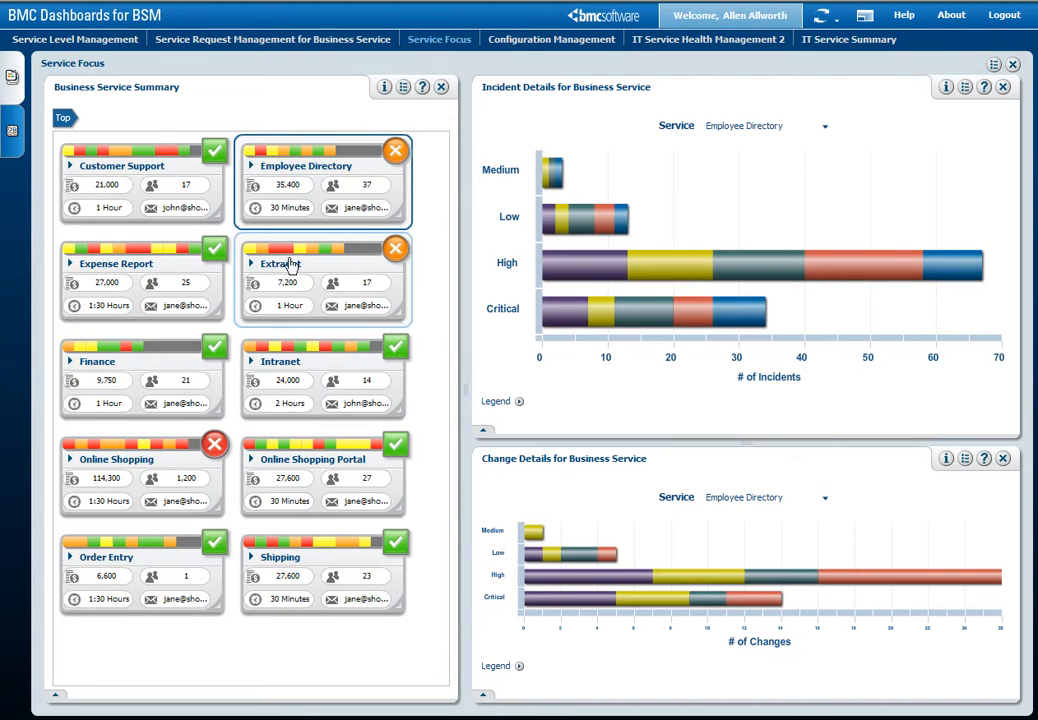
Step: Select the Extranet tile to load its incident and change priority charts
{"action": "left_click", "coordinate": [280, 264]}
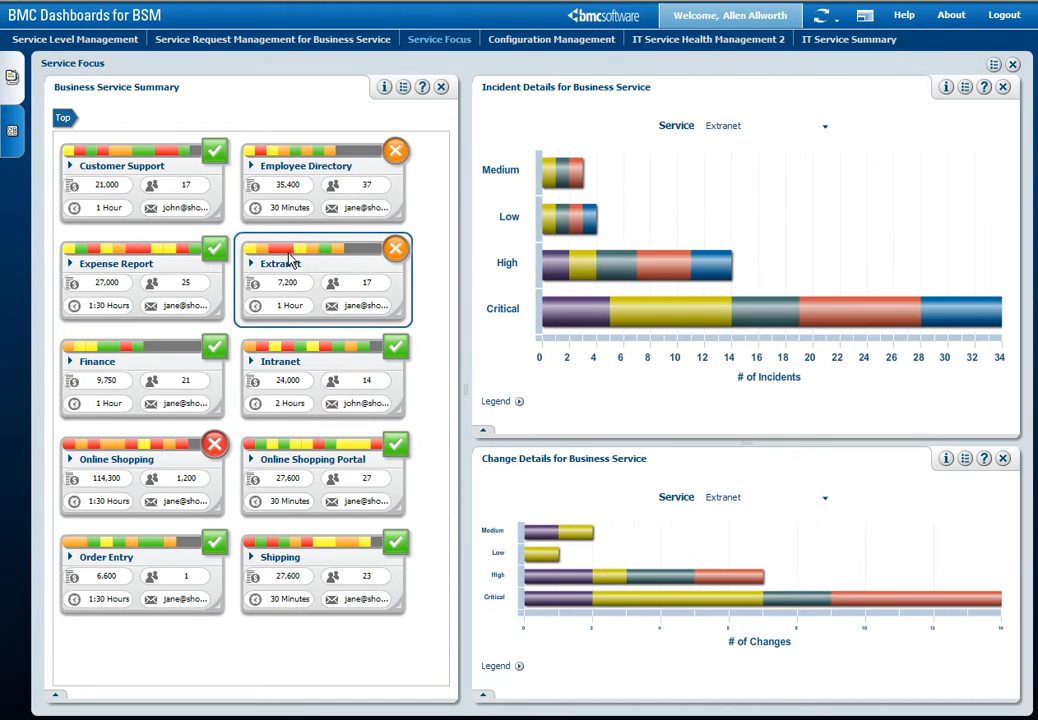
{"action": "mouse_move", "coordinate": [552, 180]}
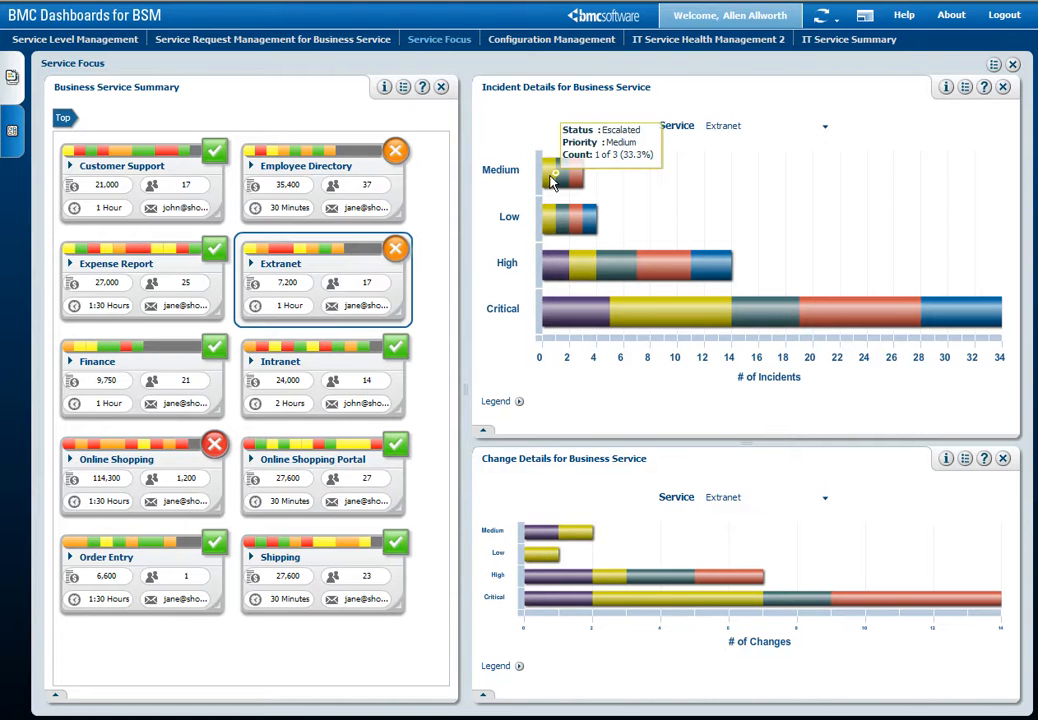
{"action": "mouse_move", "coordinate": [510, 378]}
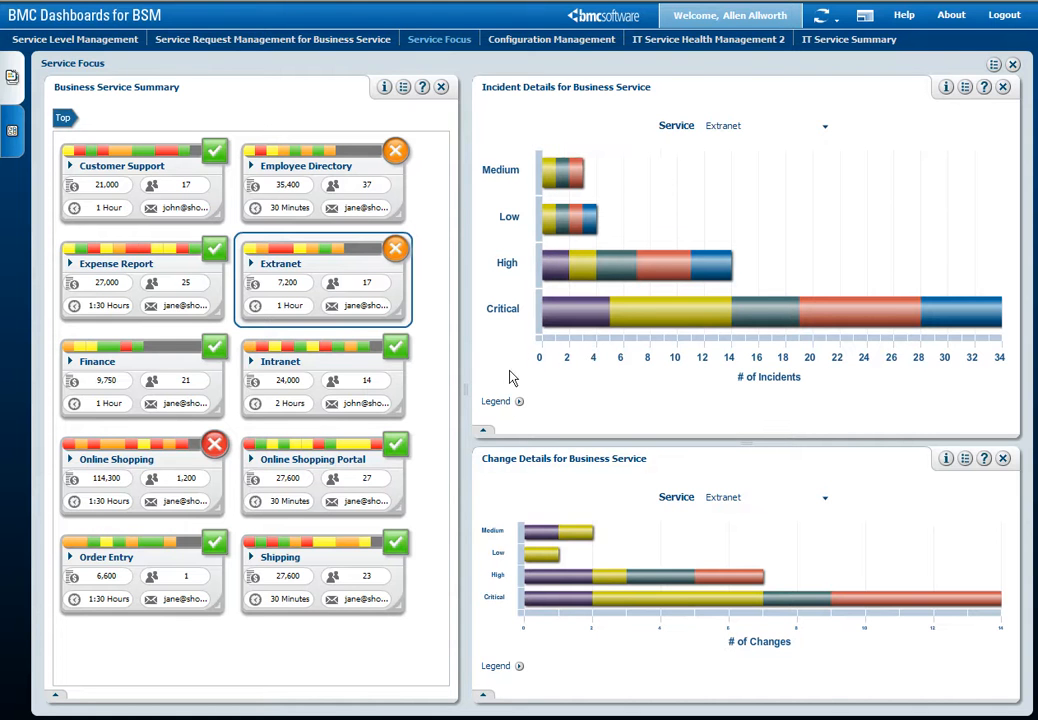
{"action": "mouse_move", "coordinate": [510, 464]}
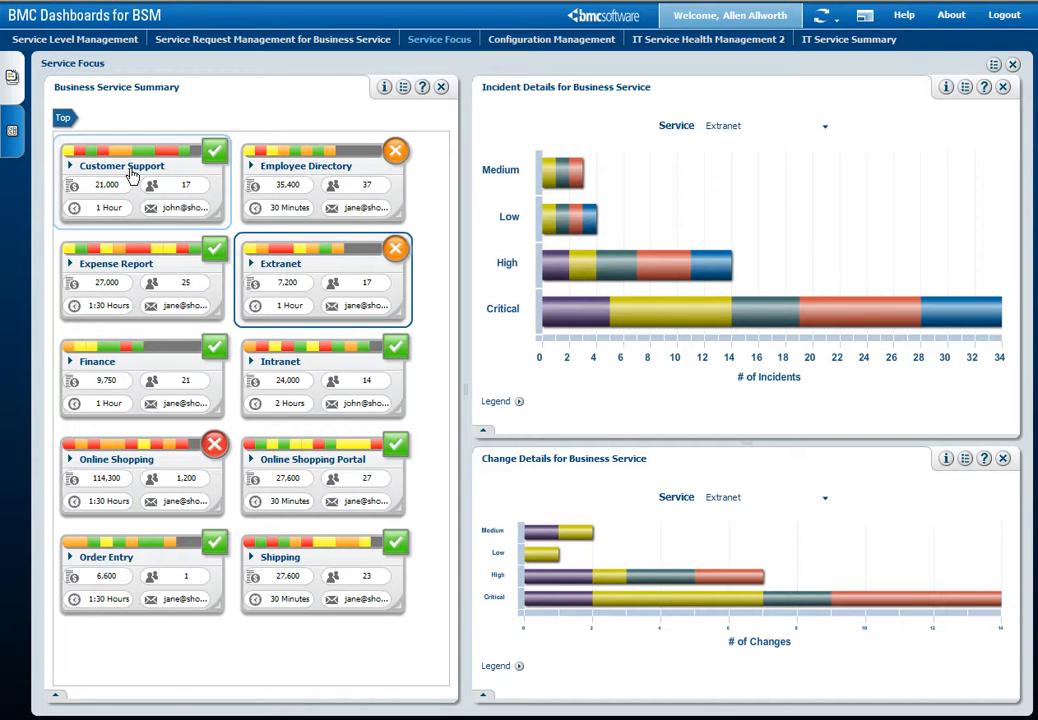
{"action": "mouse_move", "coordinate": [268, 166]}
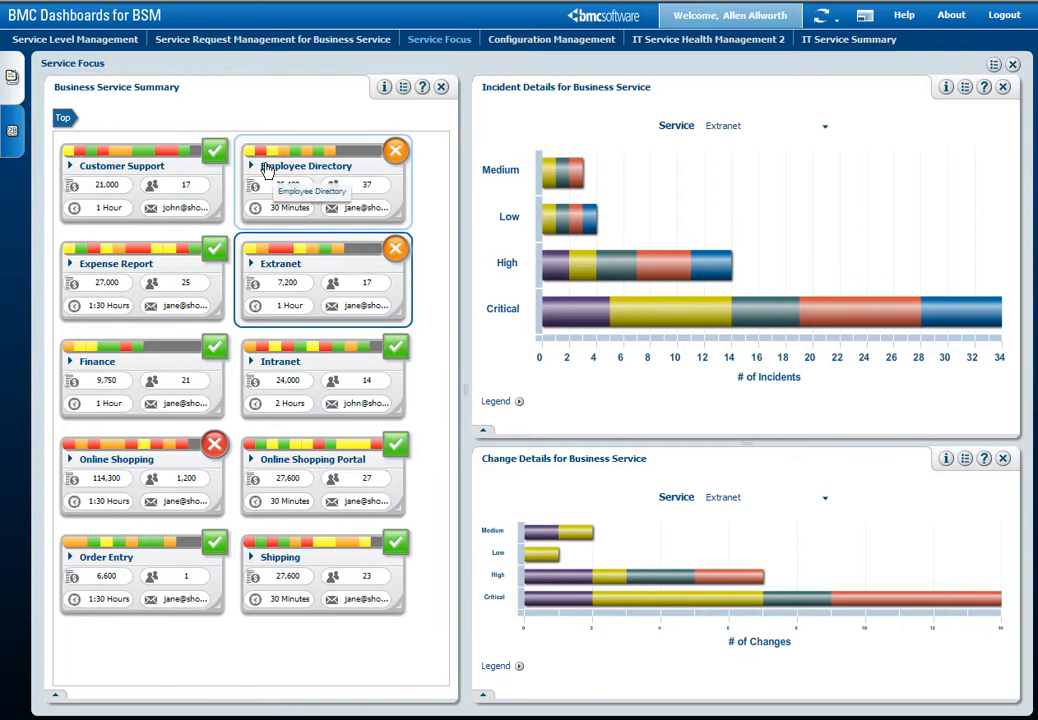
{"action": "mouse_move", "coordinate": [252, 164]}
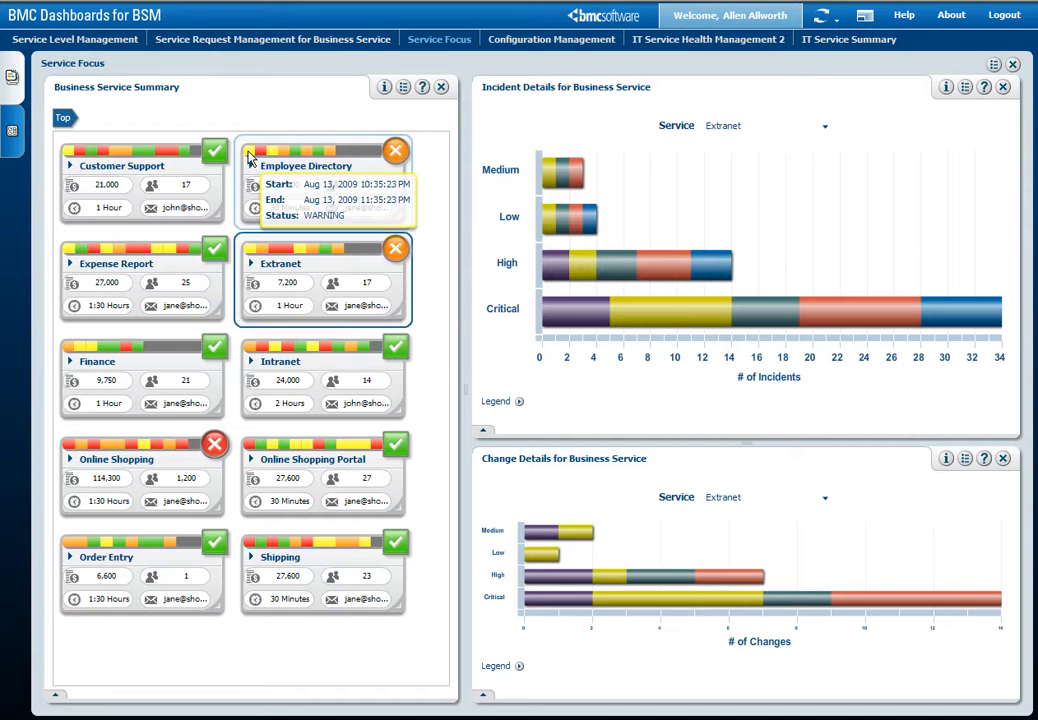